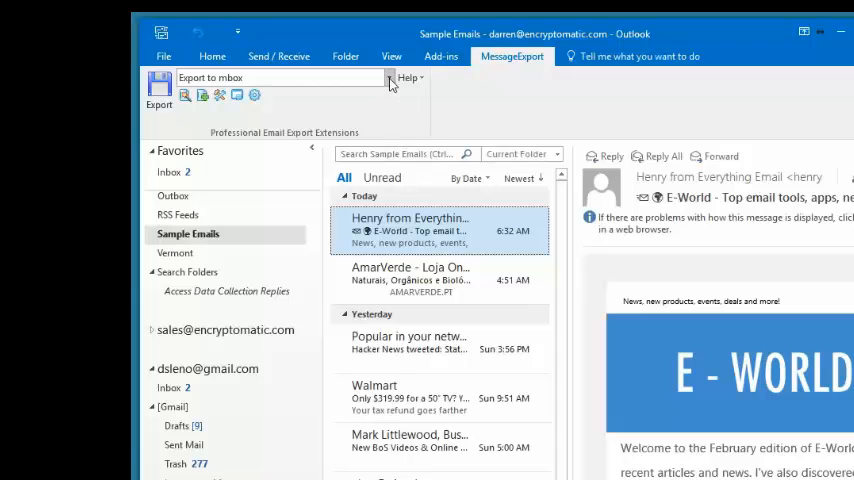
Step: Open the MessageExport add-in's list of export formats for the selected Sample Emails
left_click(390, 78)
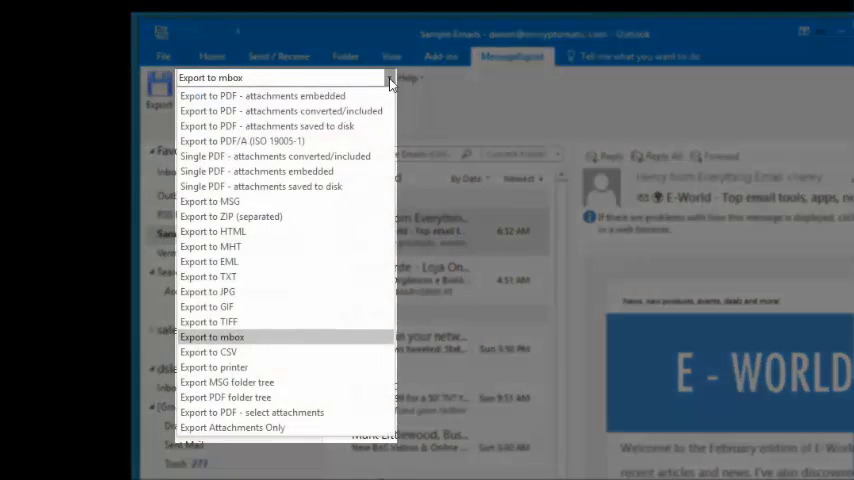
mouse_move(315, 281)
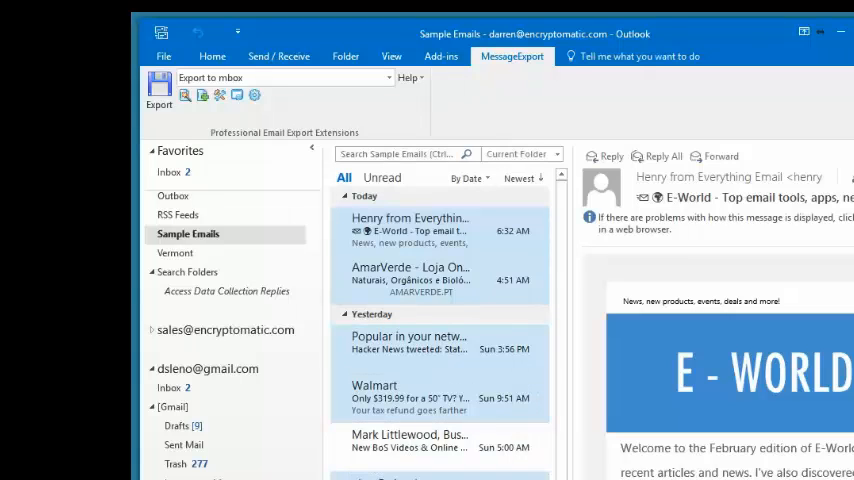
mouse_move(407, 278)
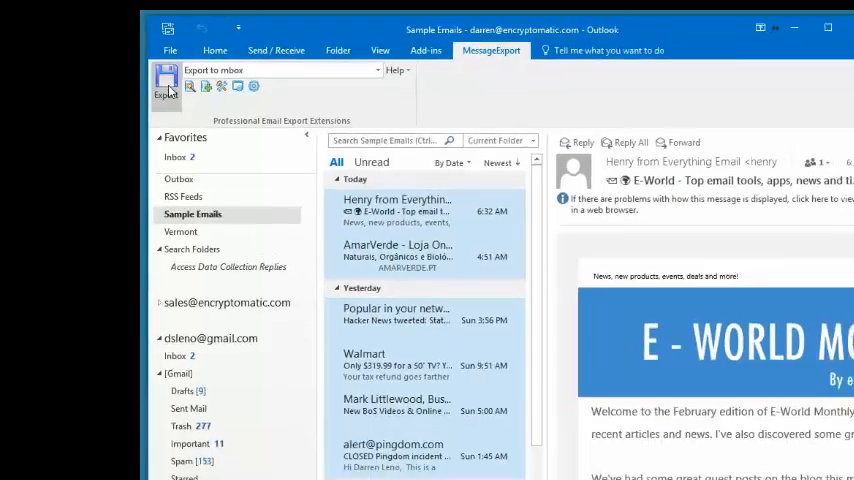
Step: Start the MBOX export of the selected emails, bringing up the destination folder picker
left_click(166, 82)
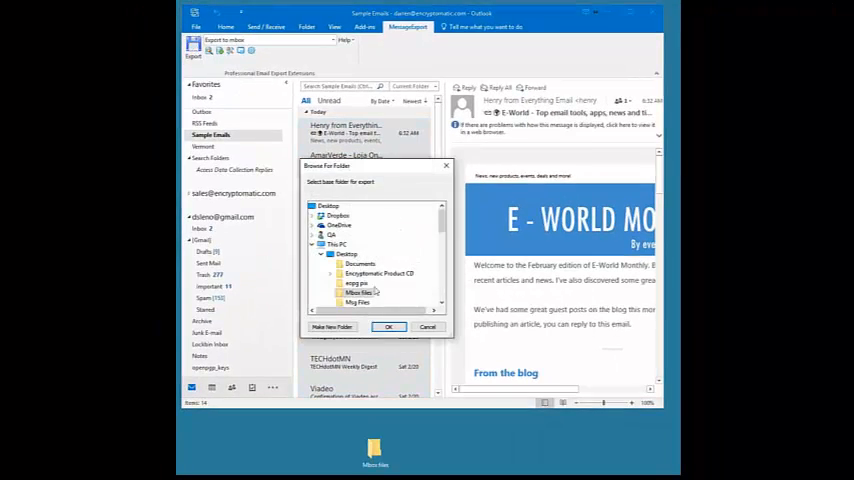
mouse_move(358, 293)
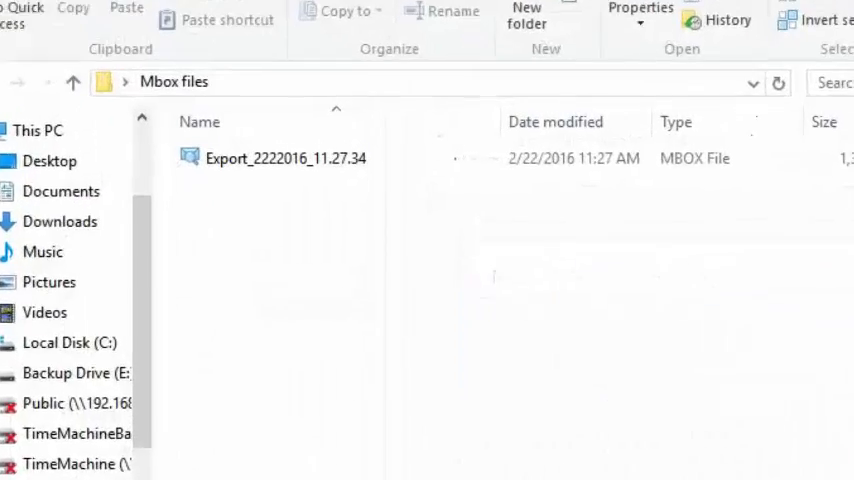
Step: Select the exported Export_2222016_11.27.34 MBOX file in the Mbox files folder
left_click(286, 158)
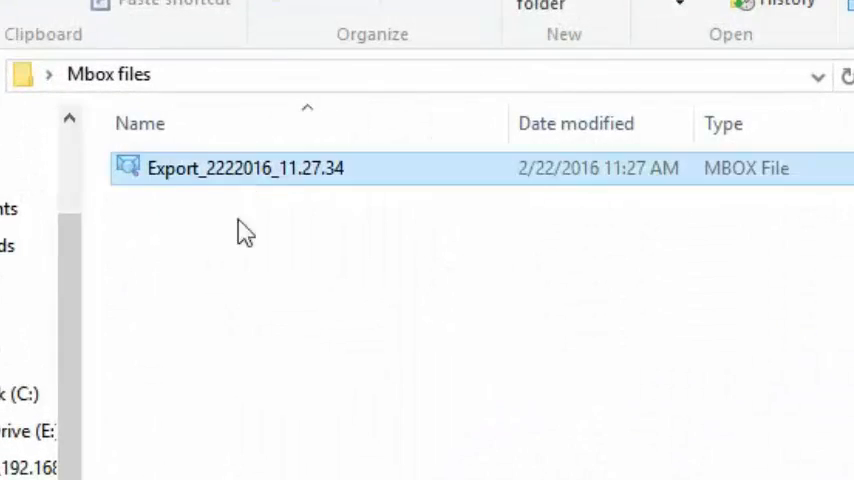